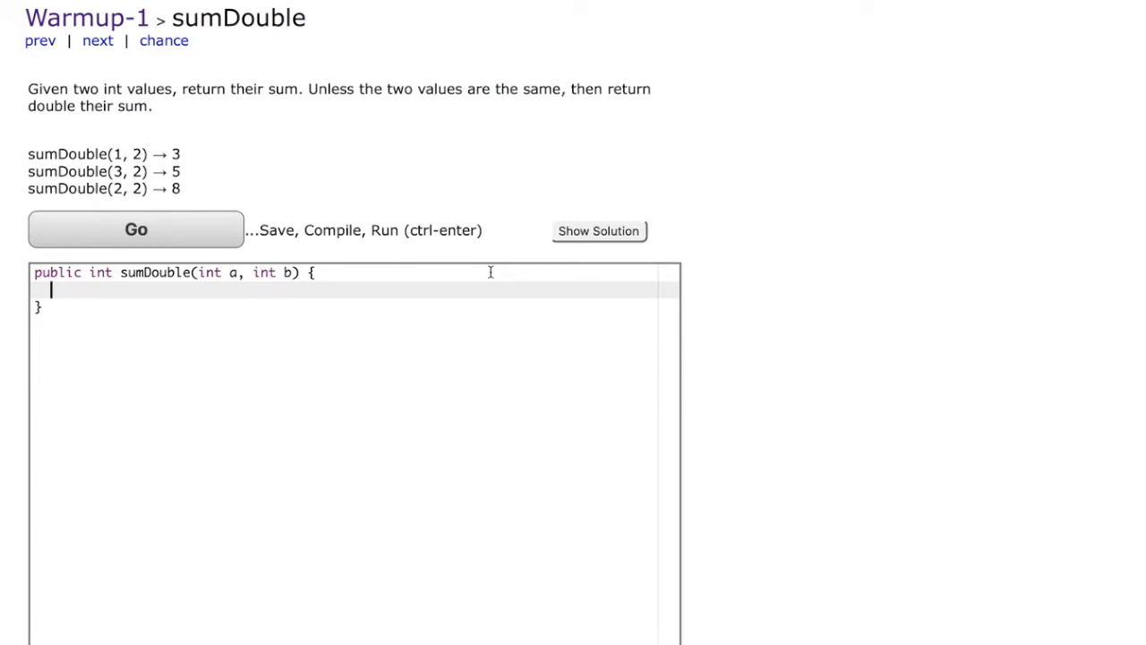
Start the sumDouble method body with 'if (a == b){'
text(if)
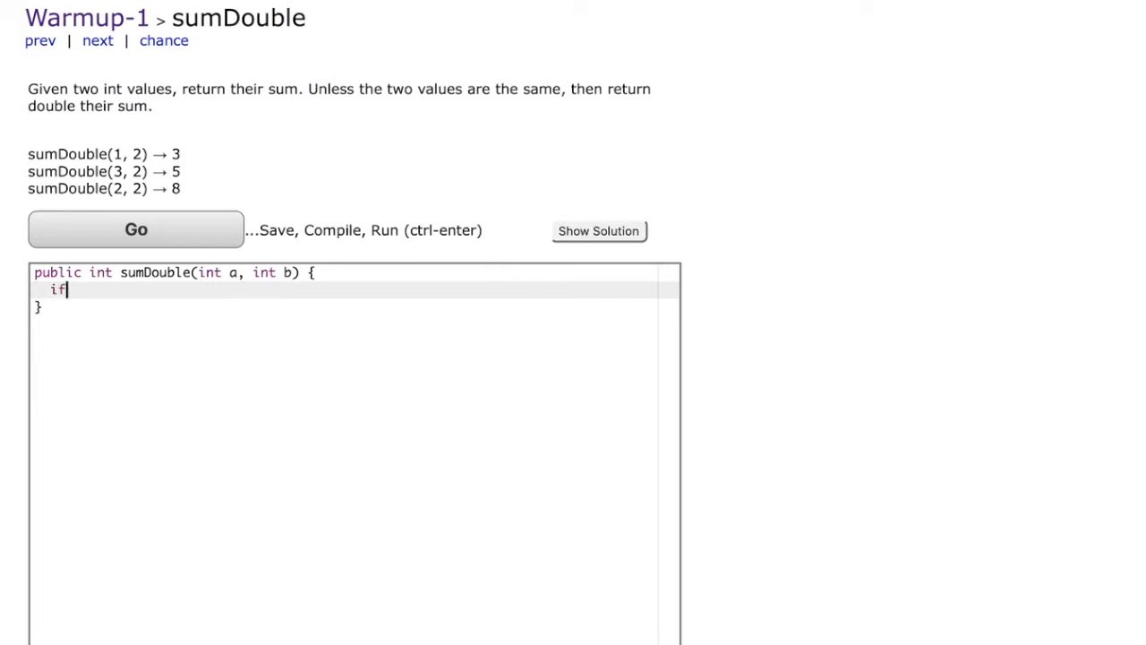
text(())
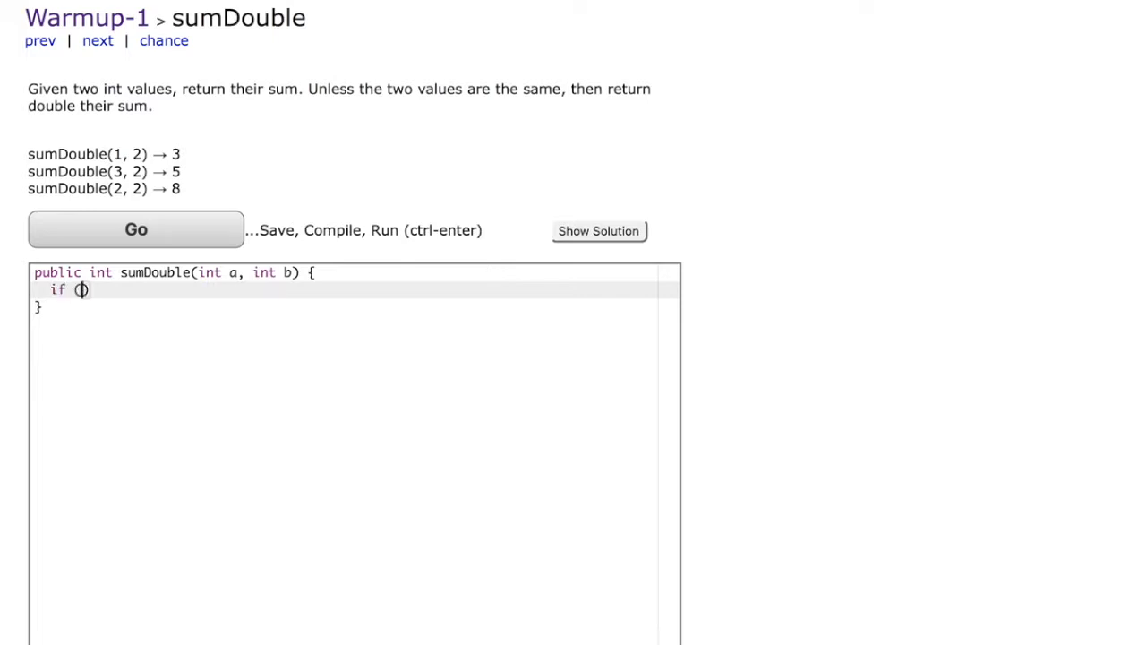
text(a)
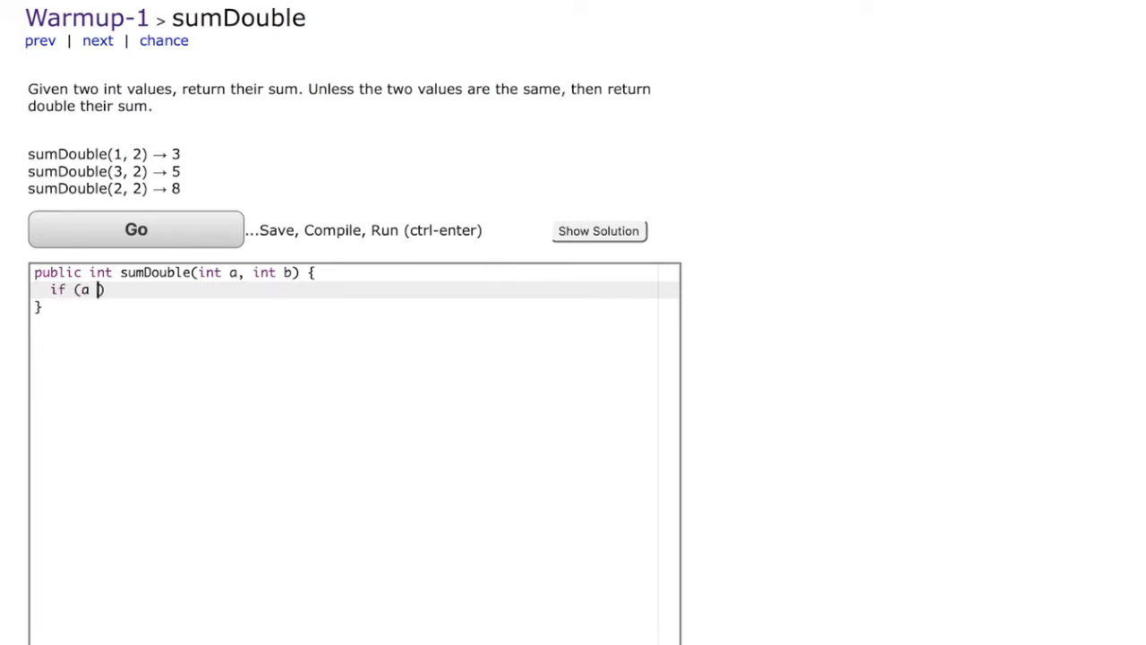
text(== b))
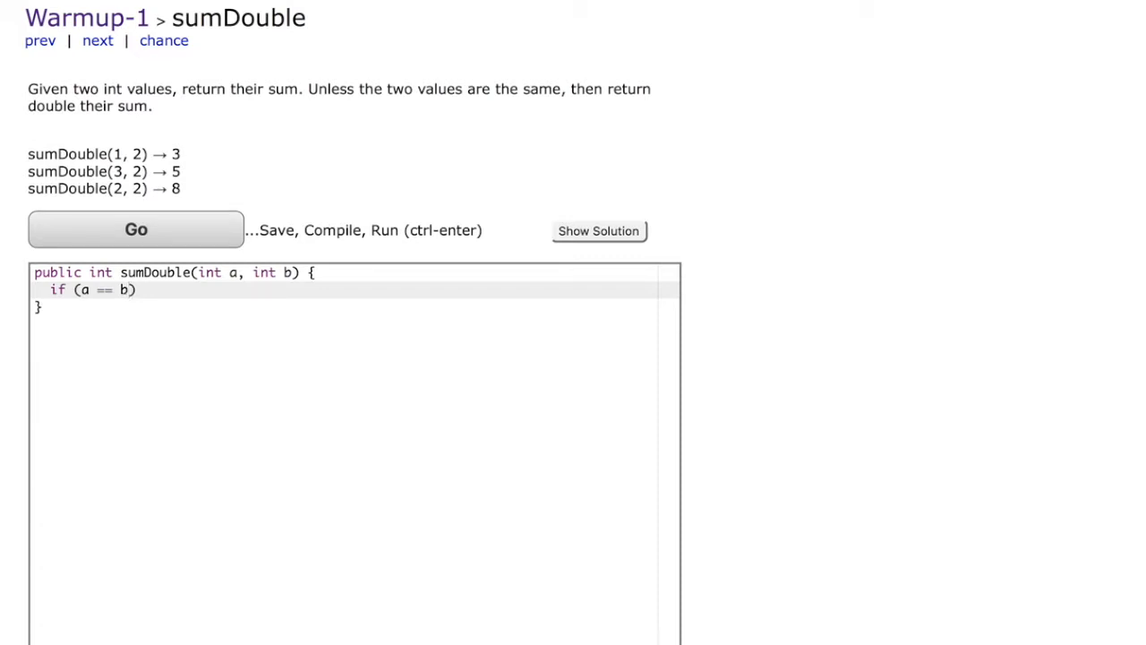
text({)
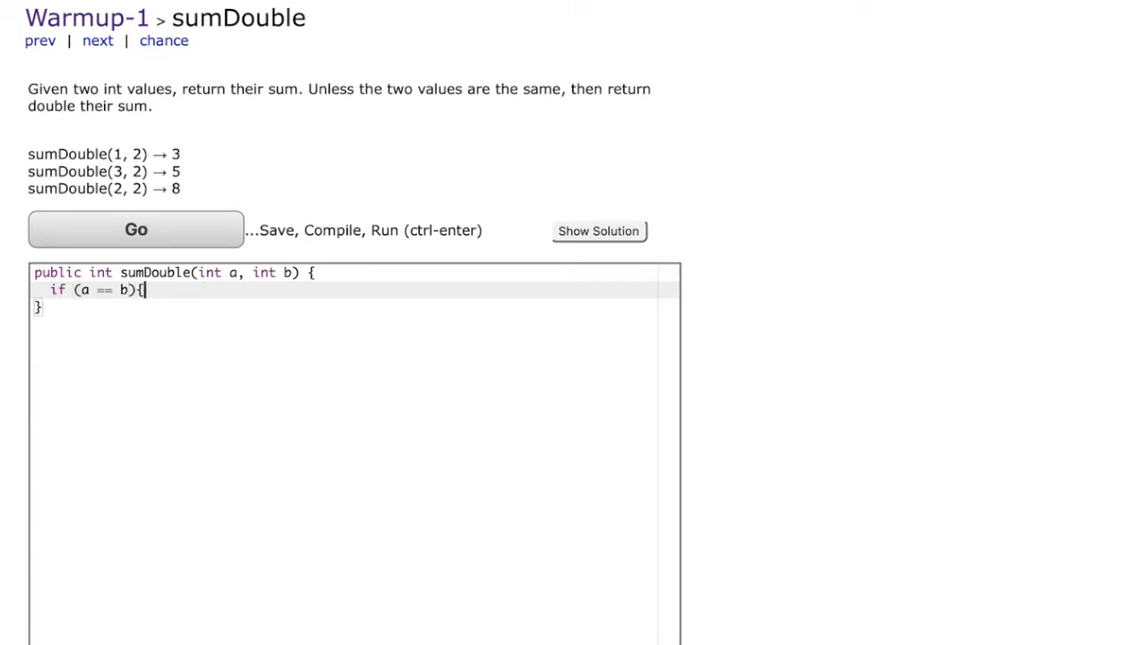
Inside the if block, return 2*(a+b) when a equals b
key(Enter)
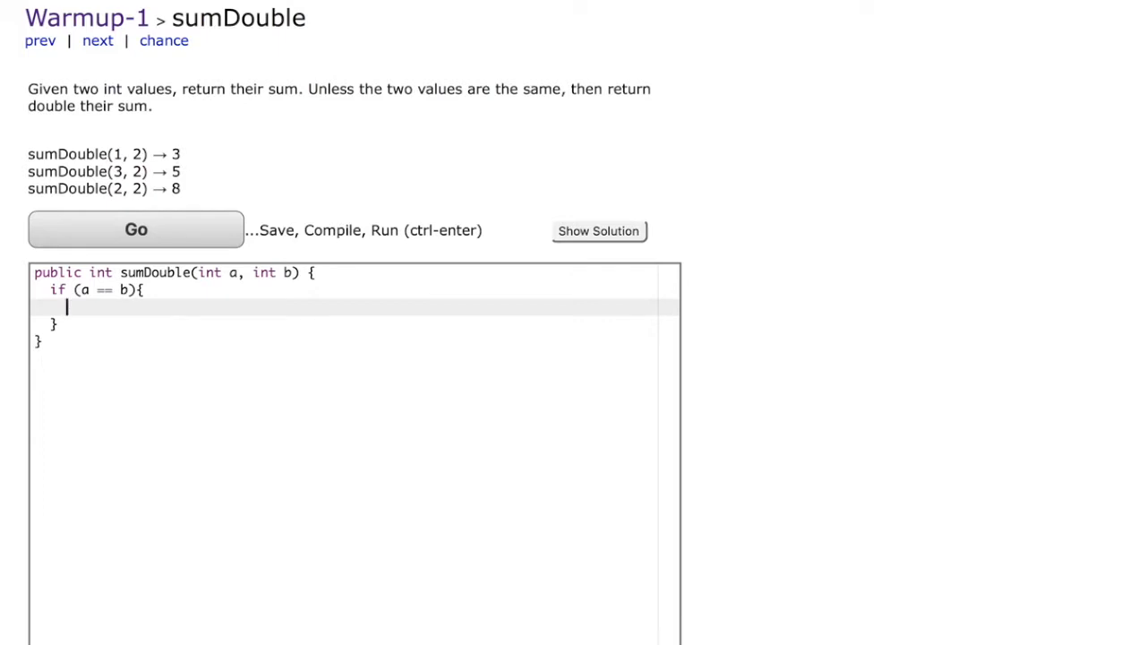
text(return)
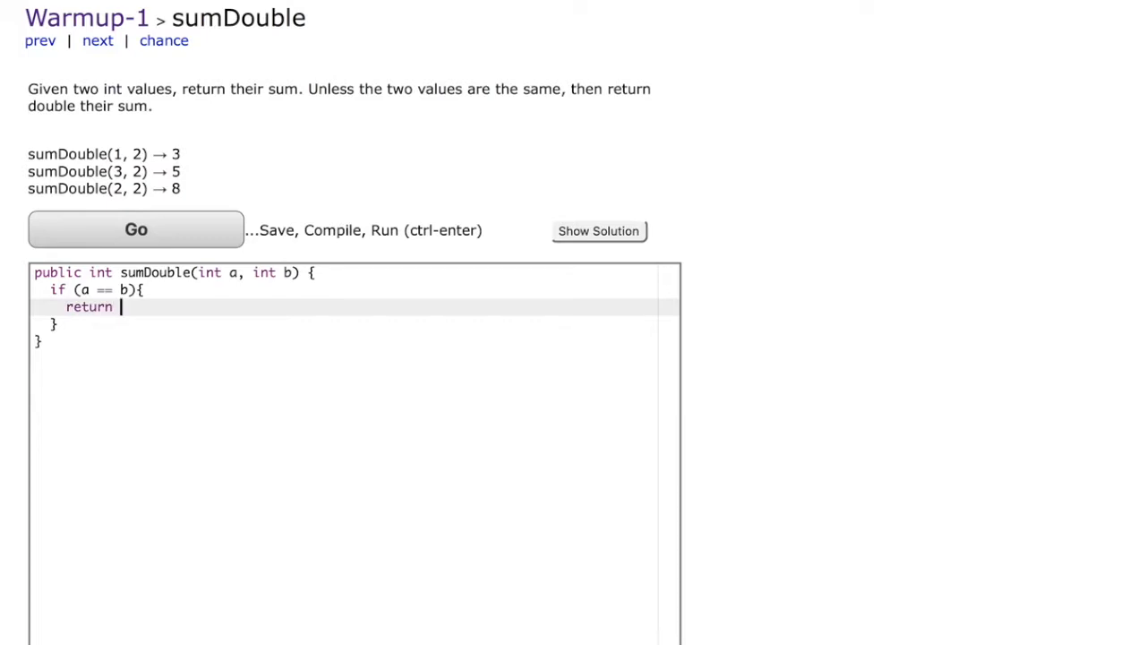
text(2*(a))
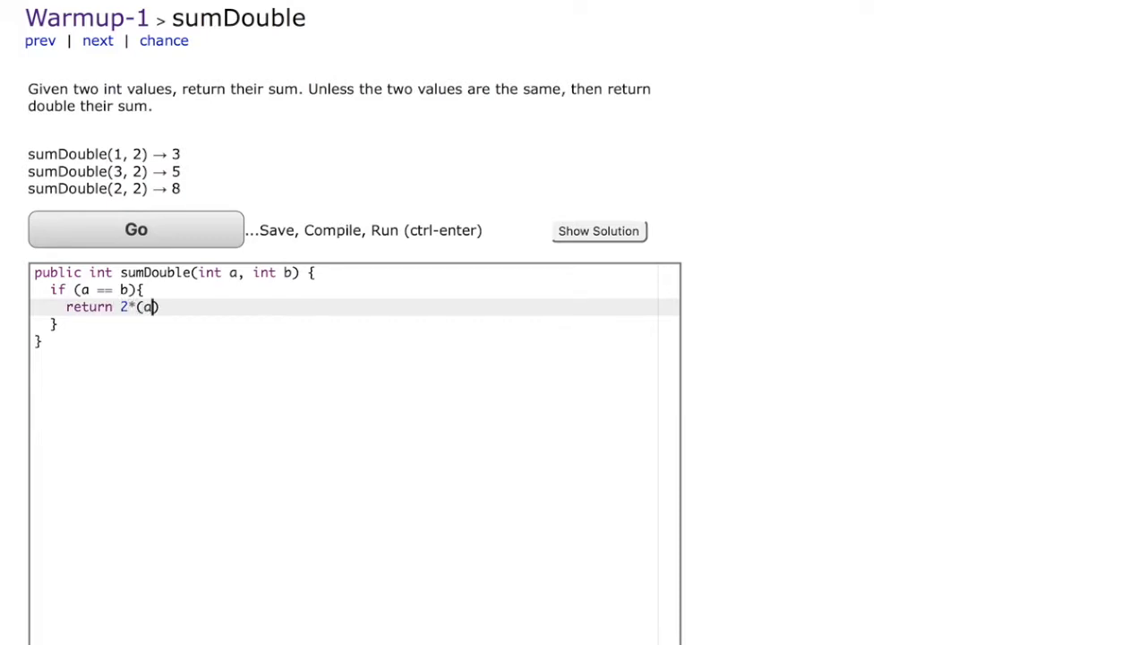
text(+b))
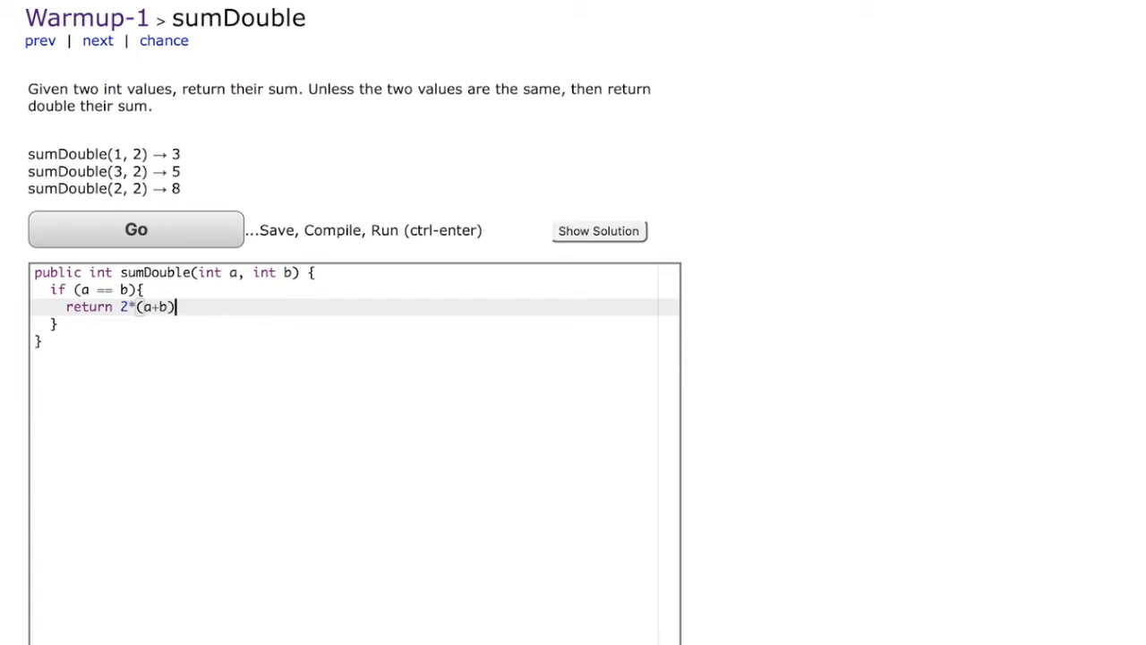
text(;)
text(r)
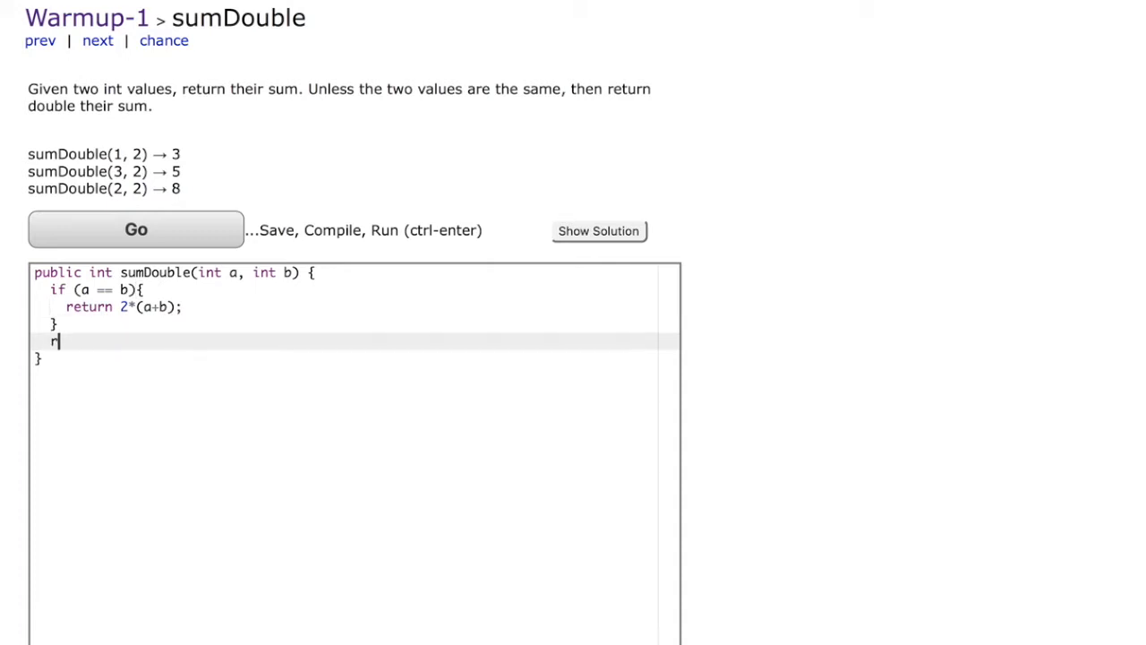
After the if block, add 'return (a+b);' for unequal values
text(eturn)
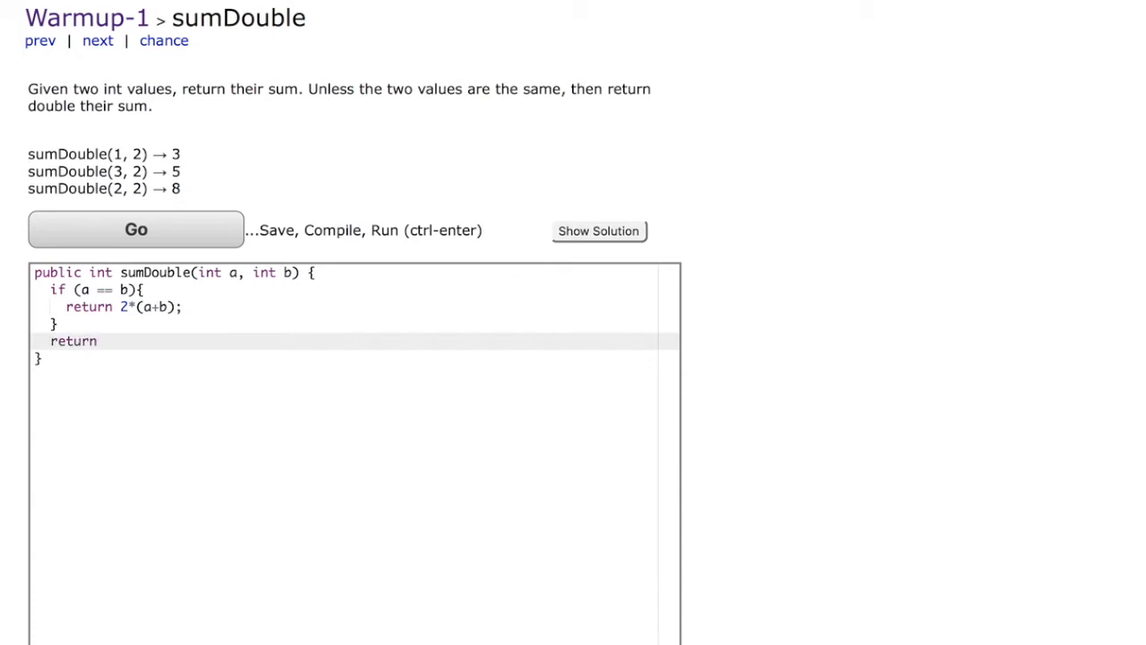
click(104, 342)
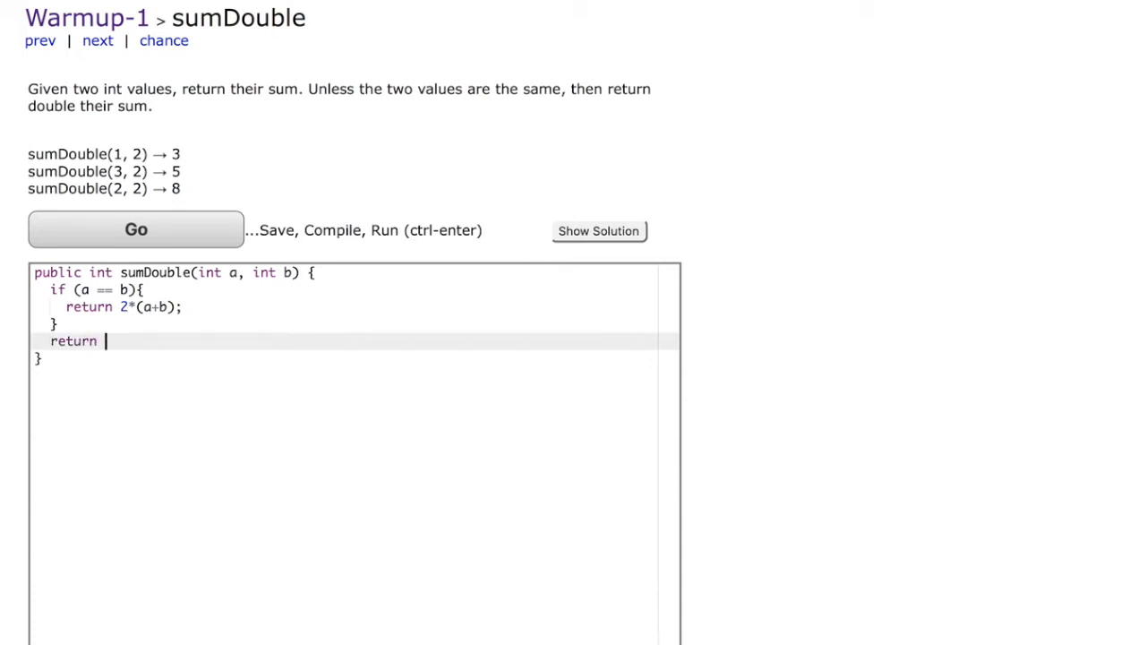
text((a+b))
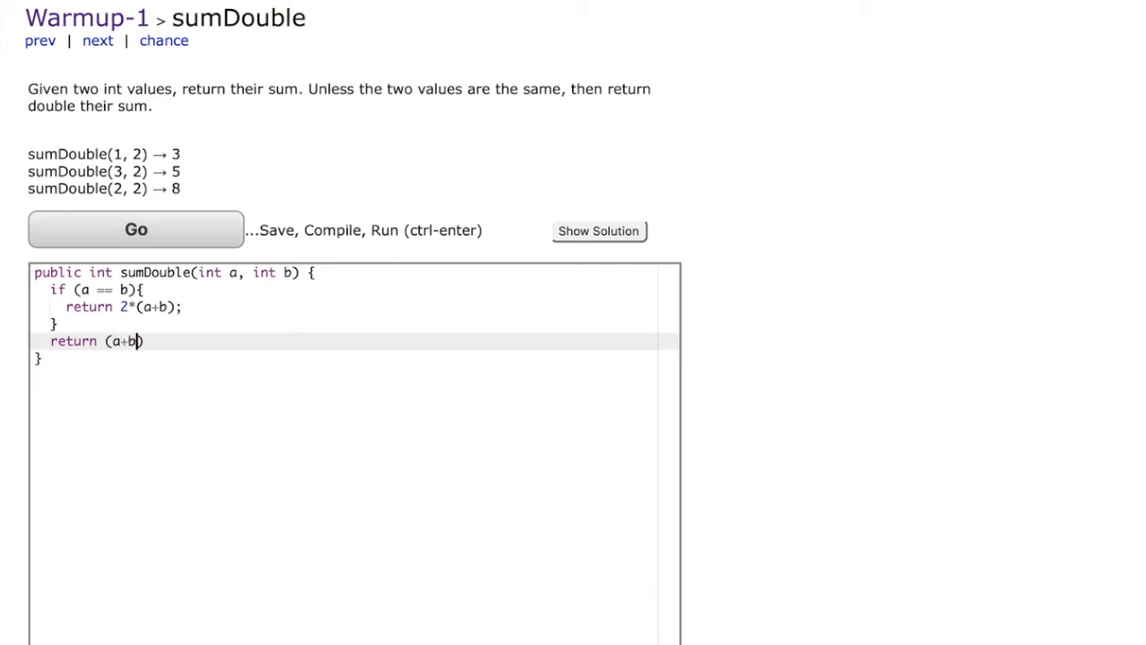
text();)
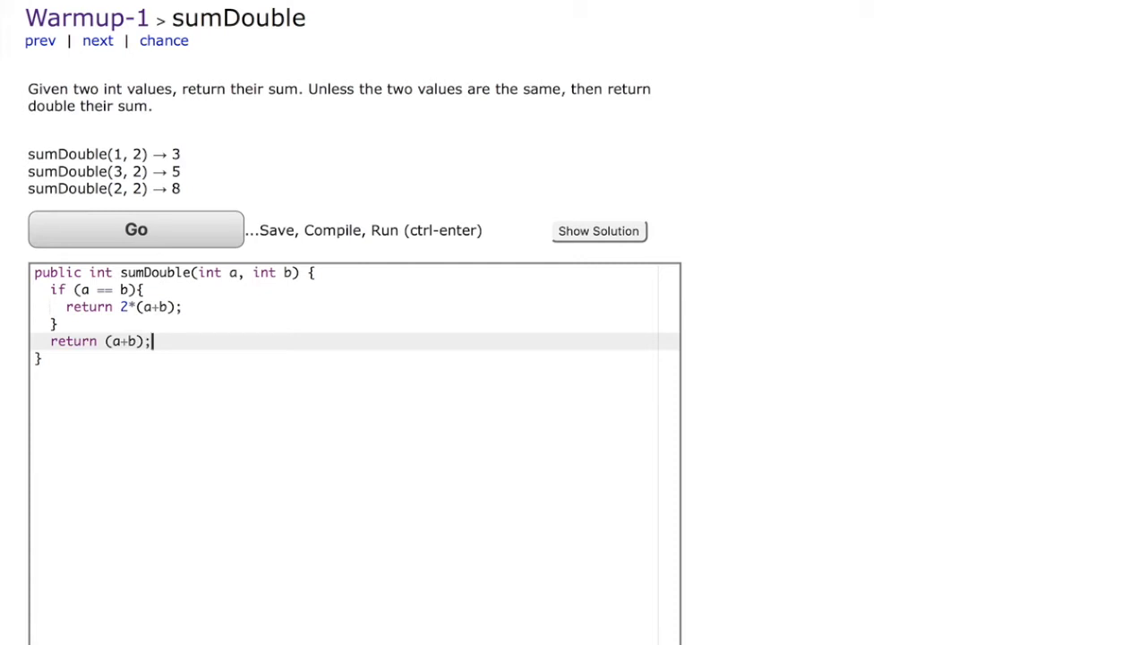
mouse_move(223, 224)
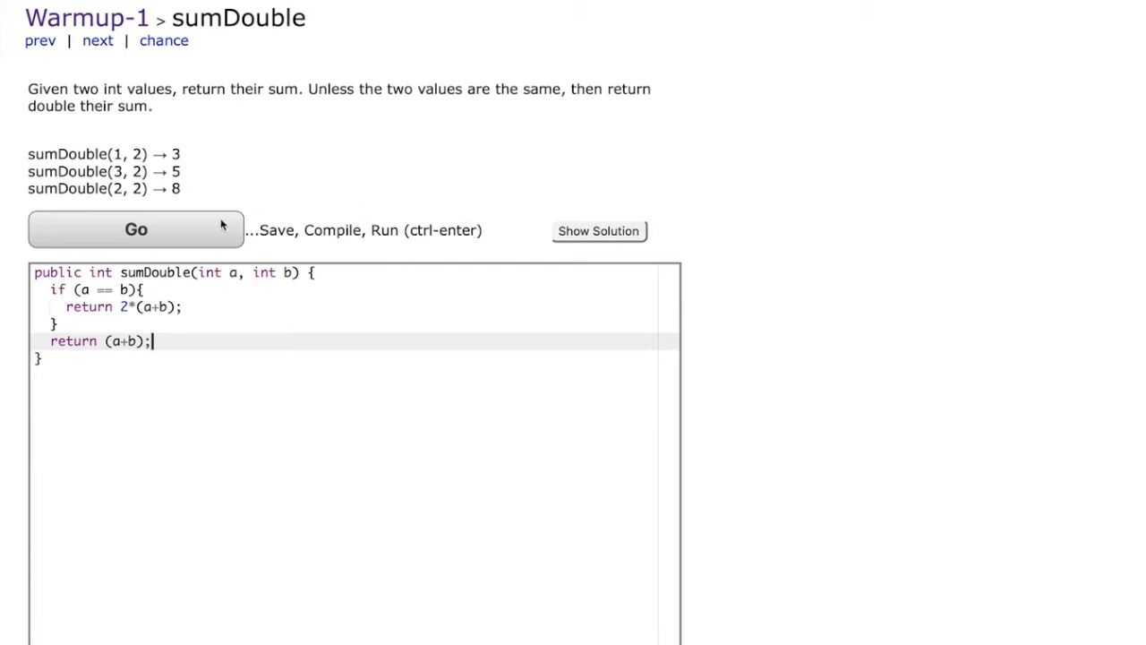
Run the sumDouble code and scroll to the All Correct results for eight tests
click(135, 229)
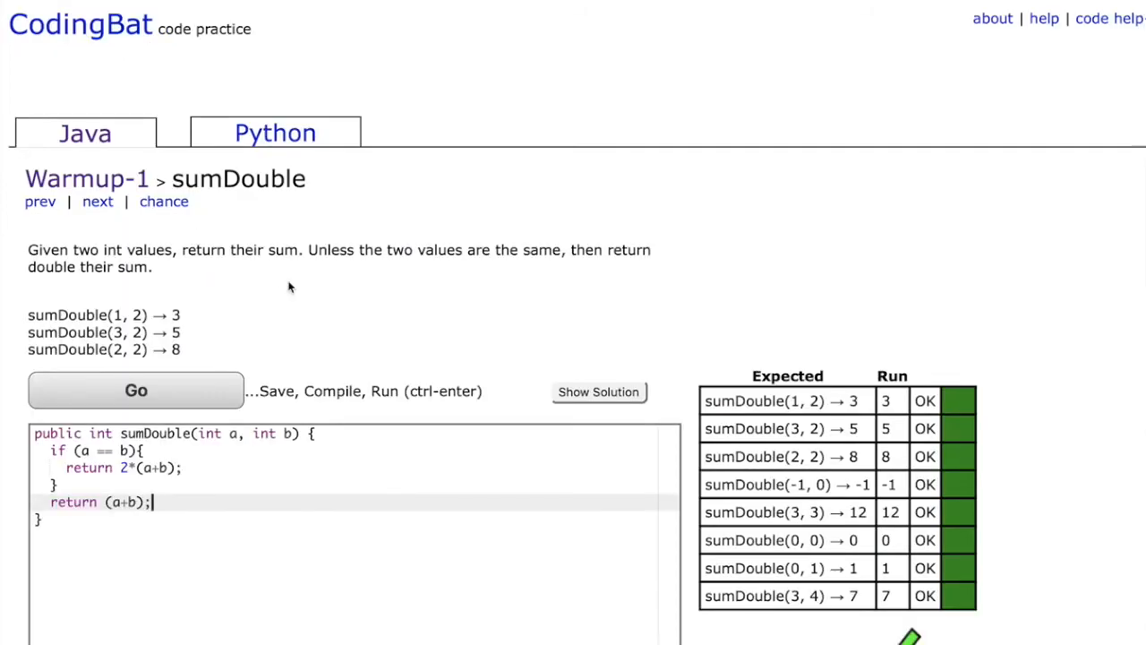
scroll(down, 3)
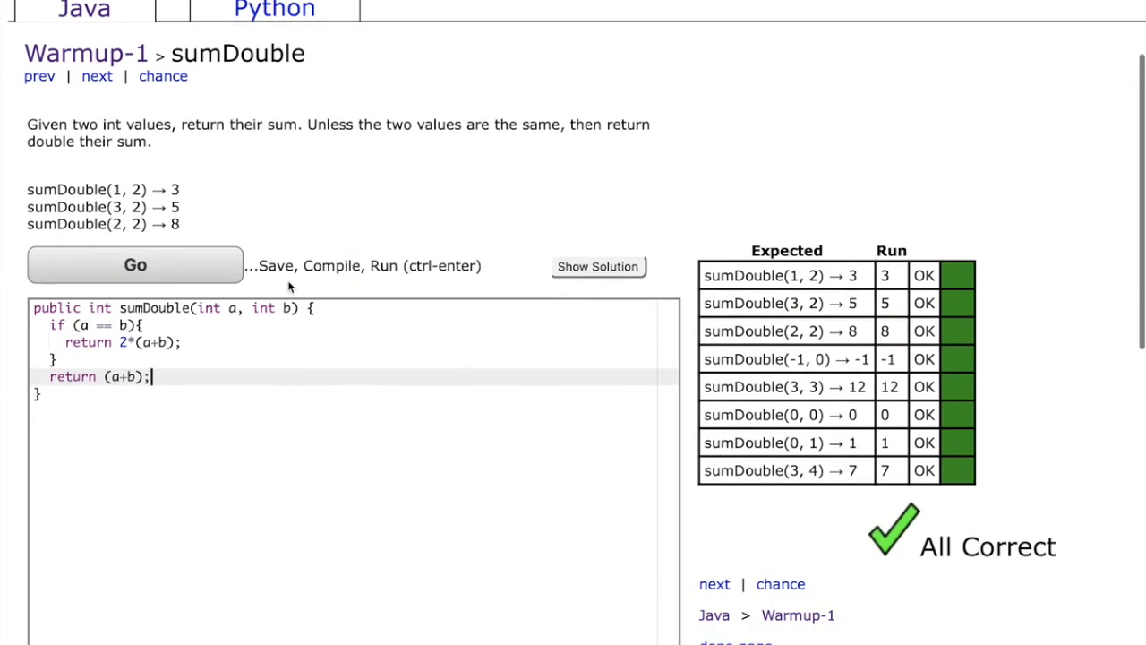